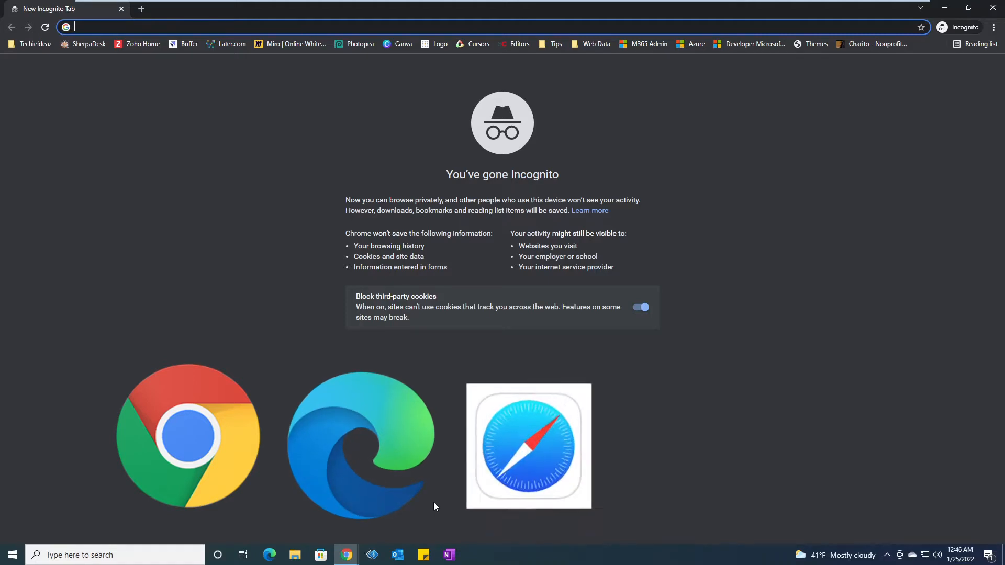
Go to office.com in the Incognito window's address bar.
text(office.com)
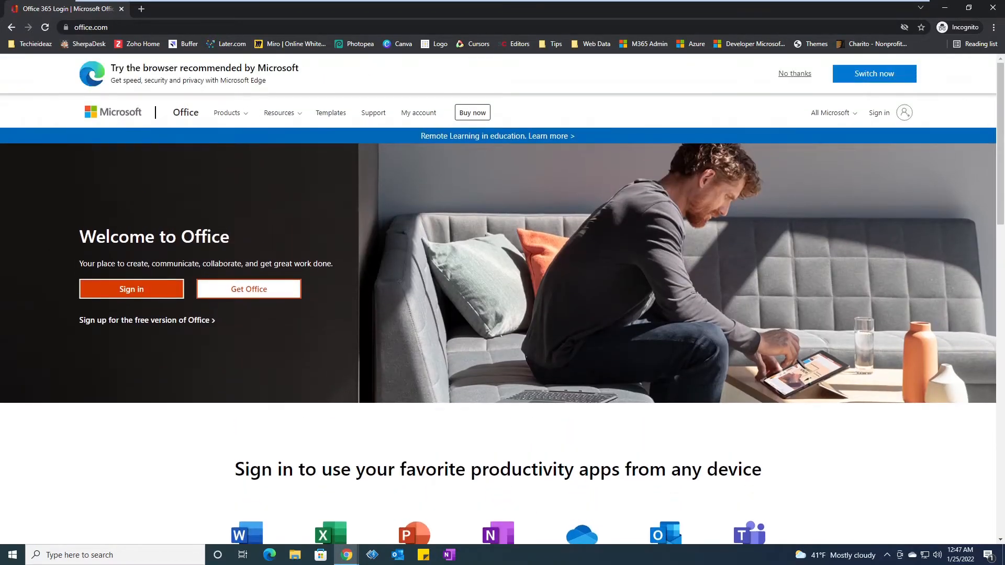
mouse_move(123, 446)
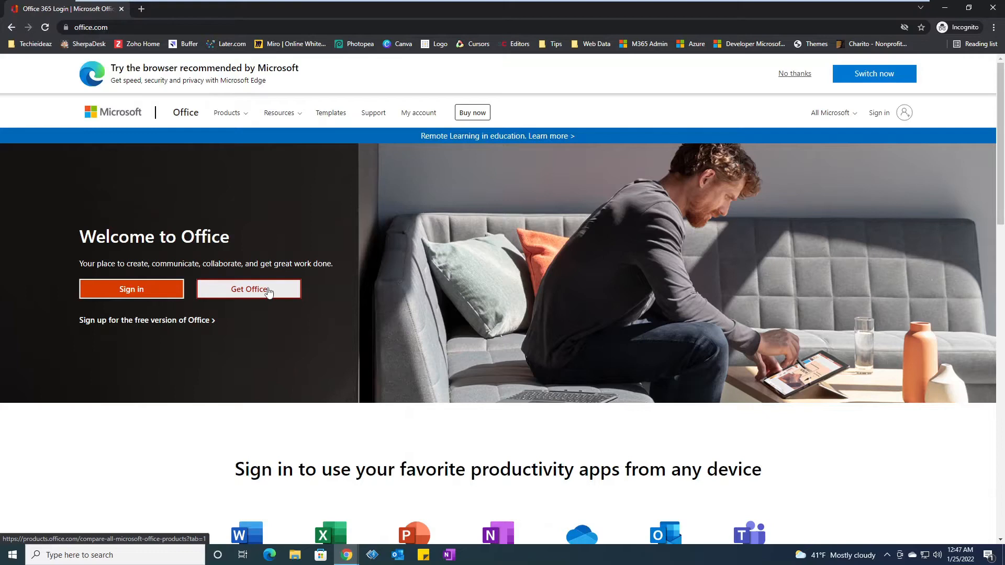
mouse_move(21, 301)
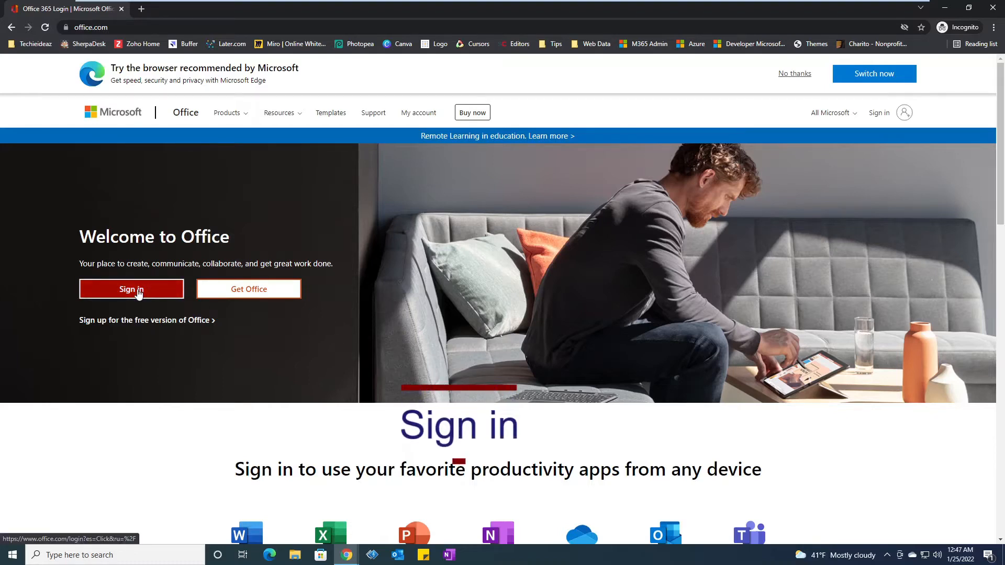
Sign in to Office with the account's email address and password.
click(131, 289)
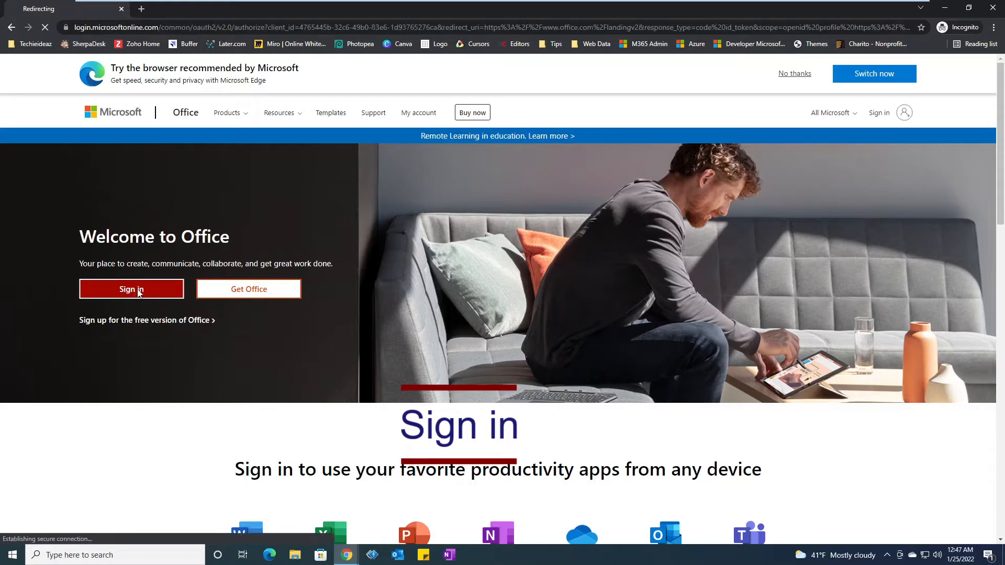
click(131, 289)
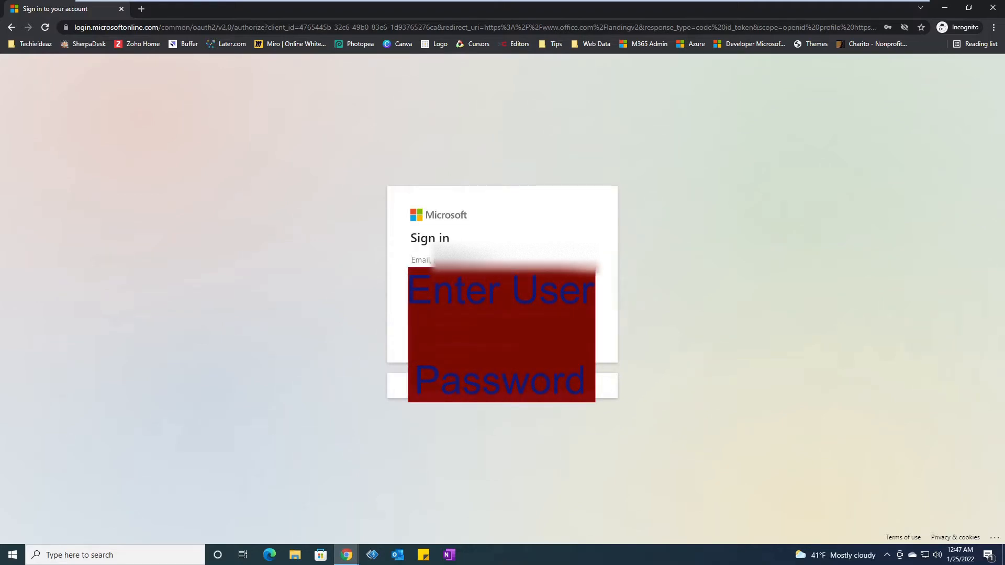
mouse_move(883, 233)
text(T)
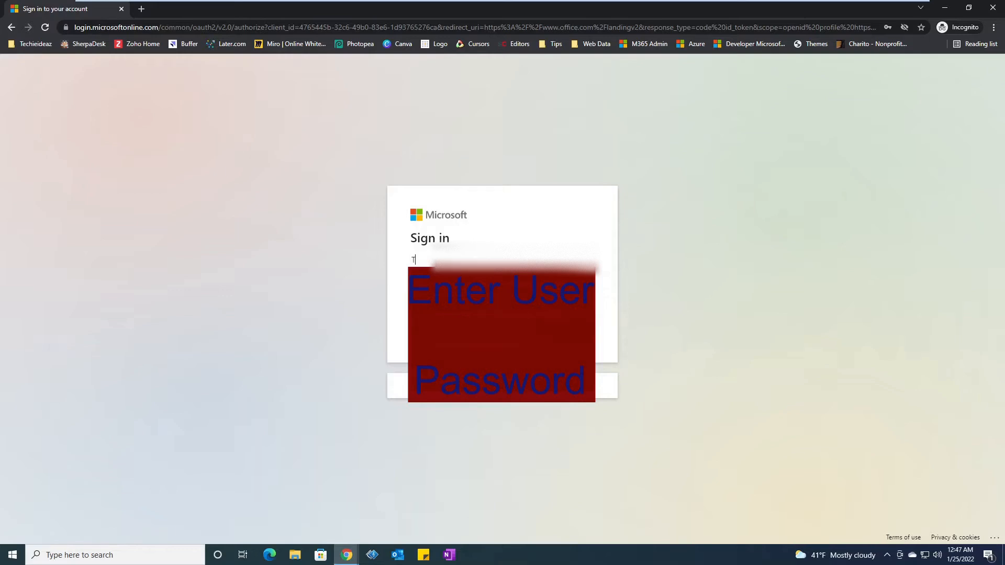
text(click)
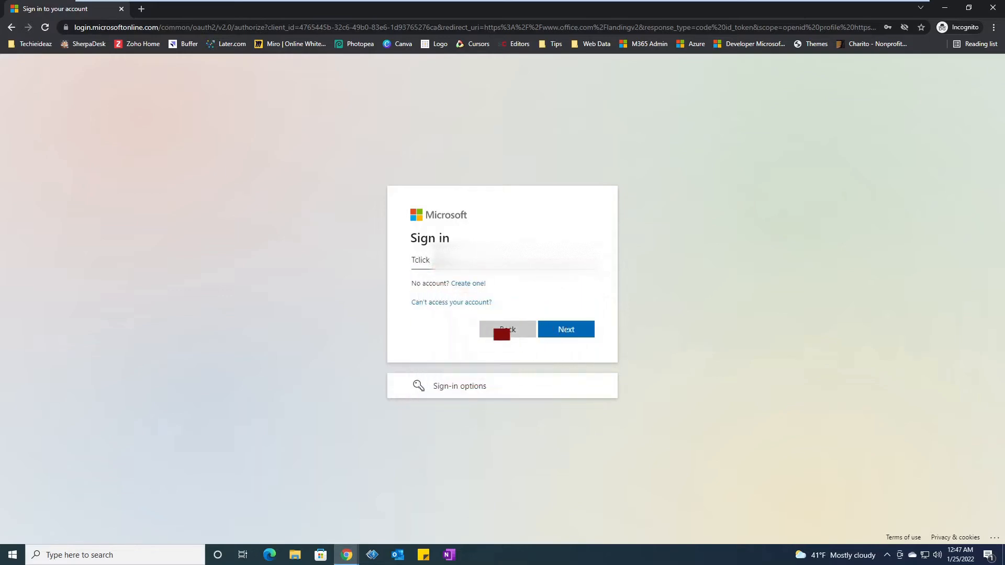
text(s)
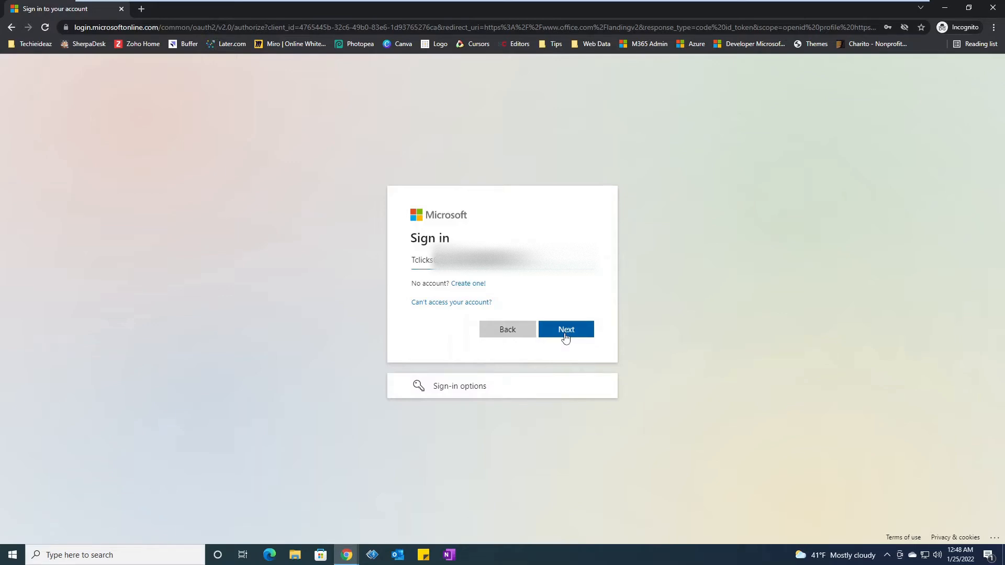
click(565, 329)
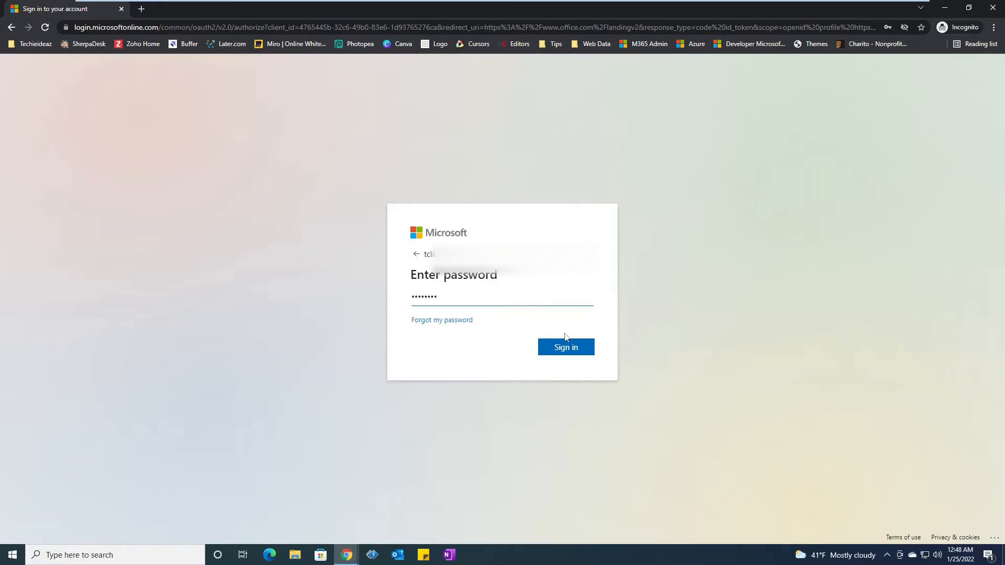
mouse_move(562, 353)
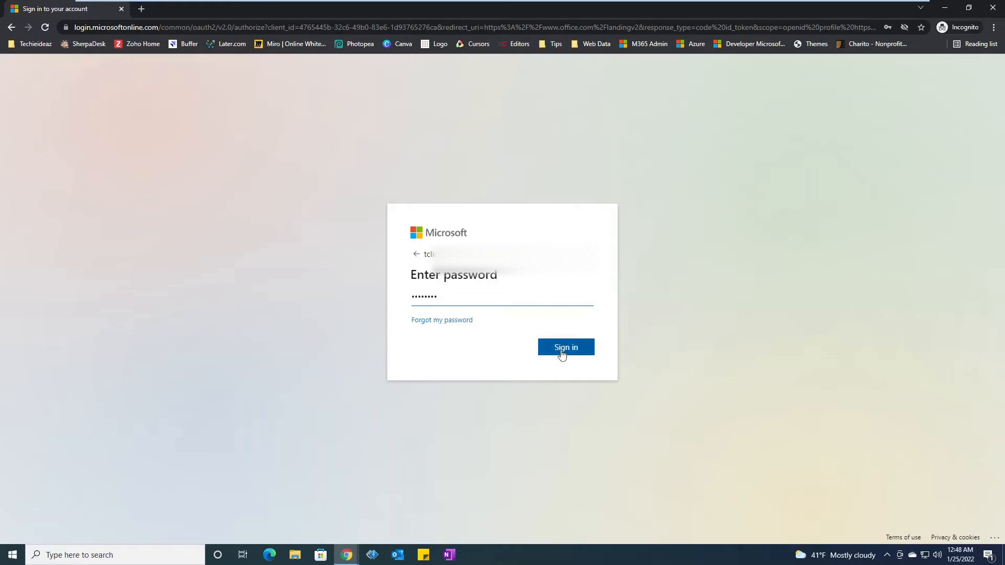
click(566, 347)
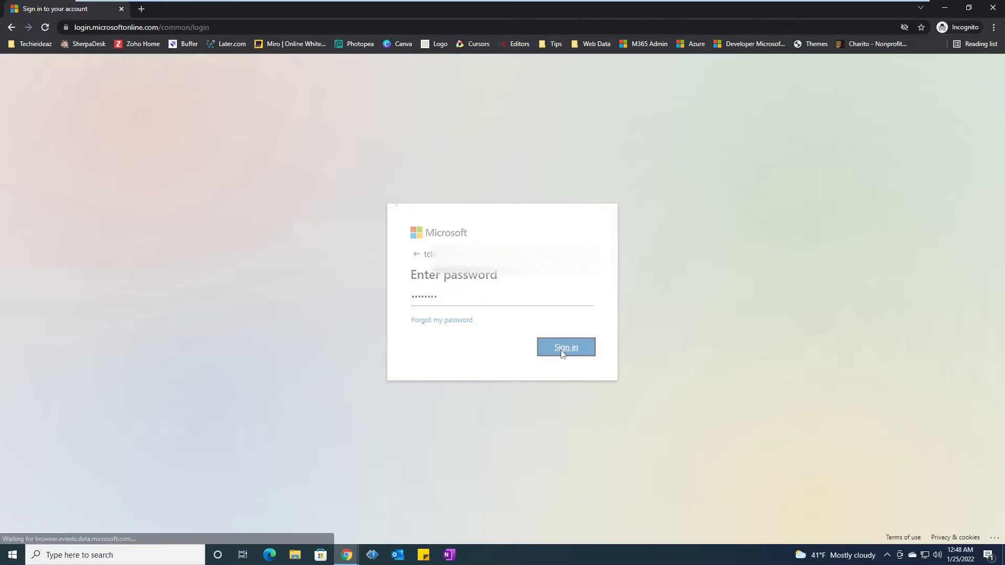
Answer the Stay signed in prompt to reach the Office home page.
click(565, 348)
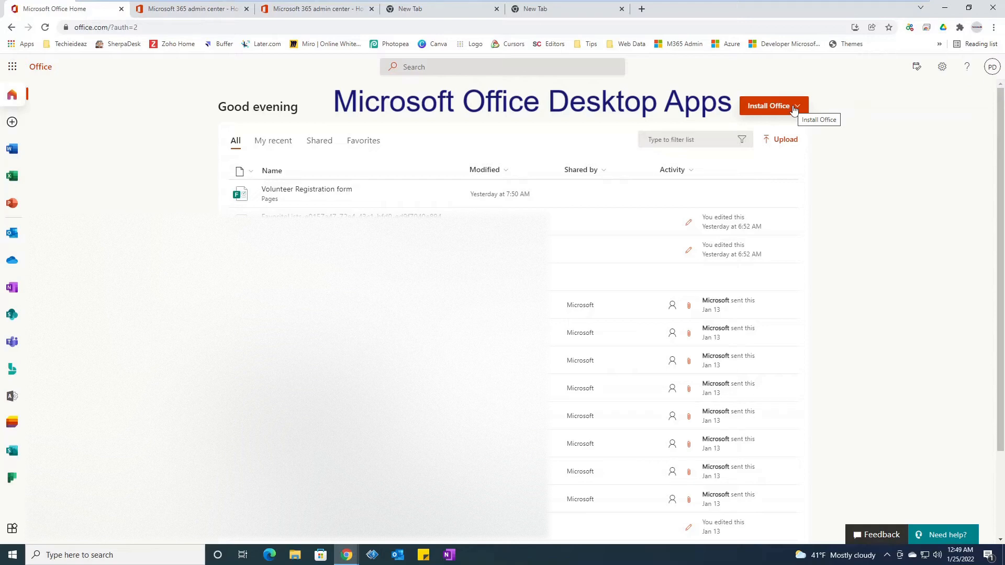
mouse_move(351, 147)
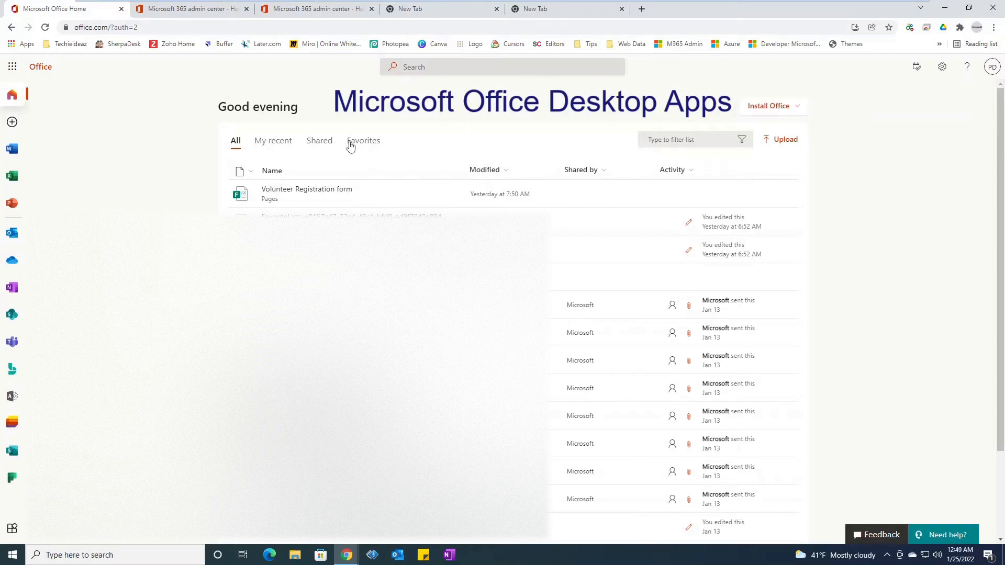
mouse_move(12, 148)
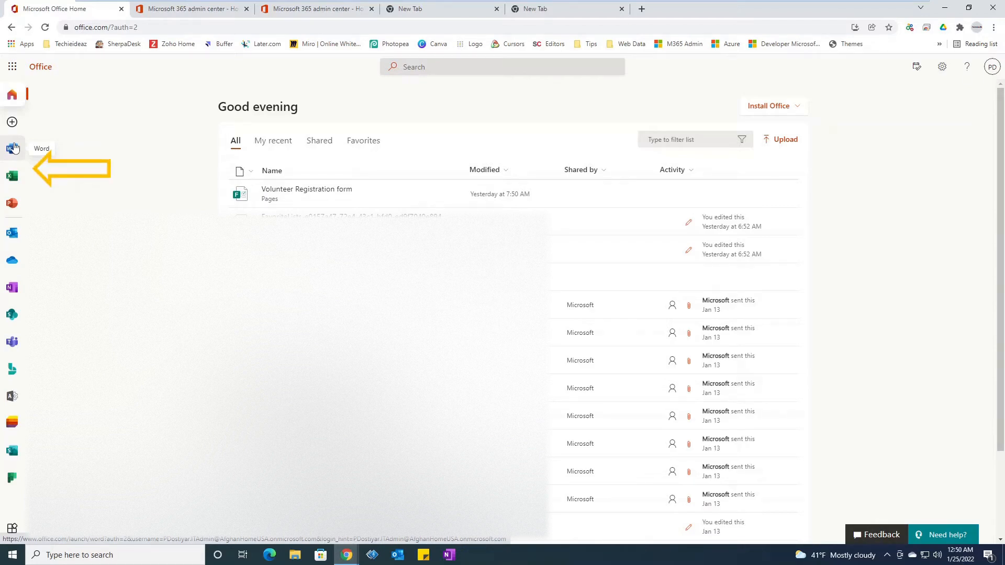
mouse_move(16, 141)
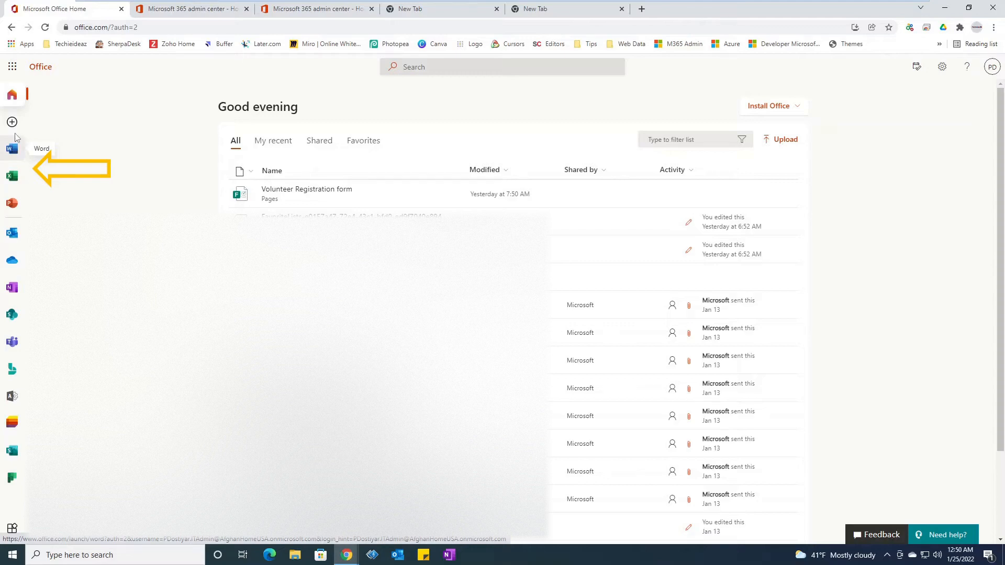
mouse_move(12, 175)
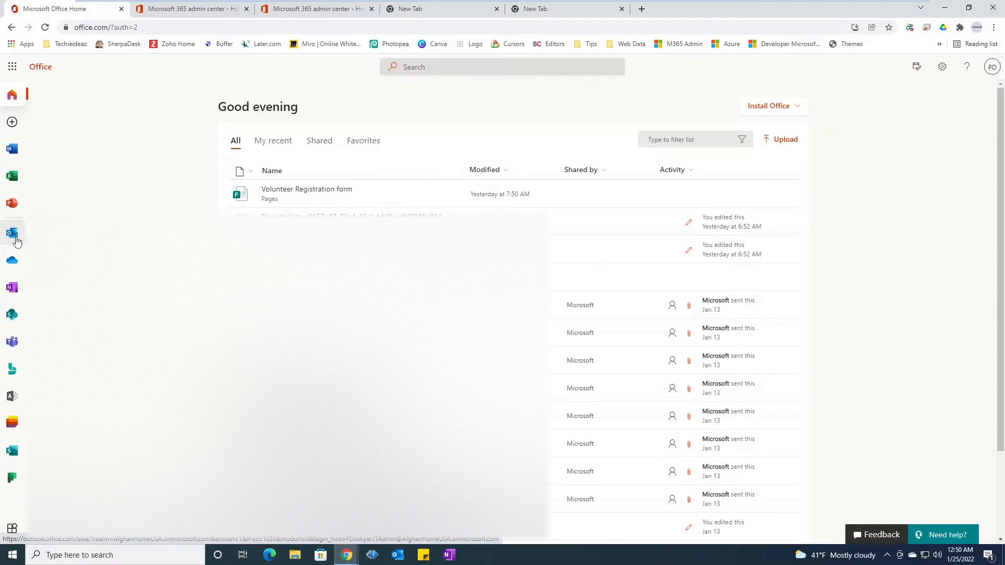
click(12, 232)
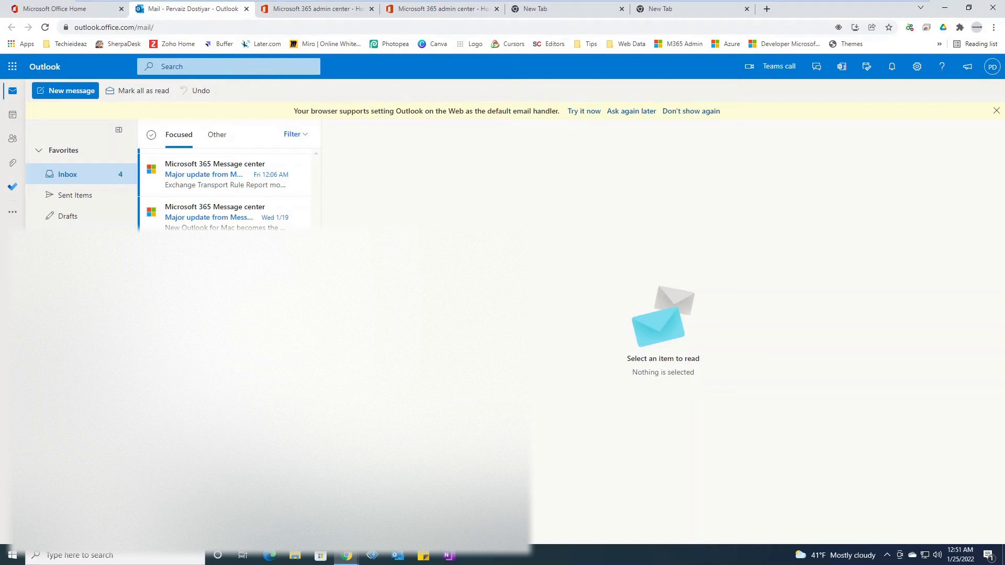
mouse_move(12, 67)
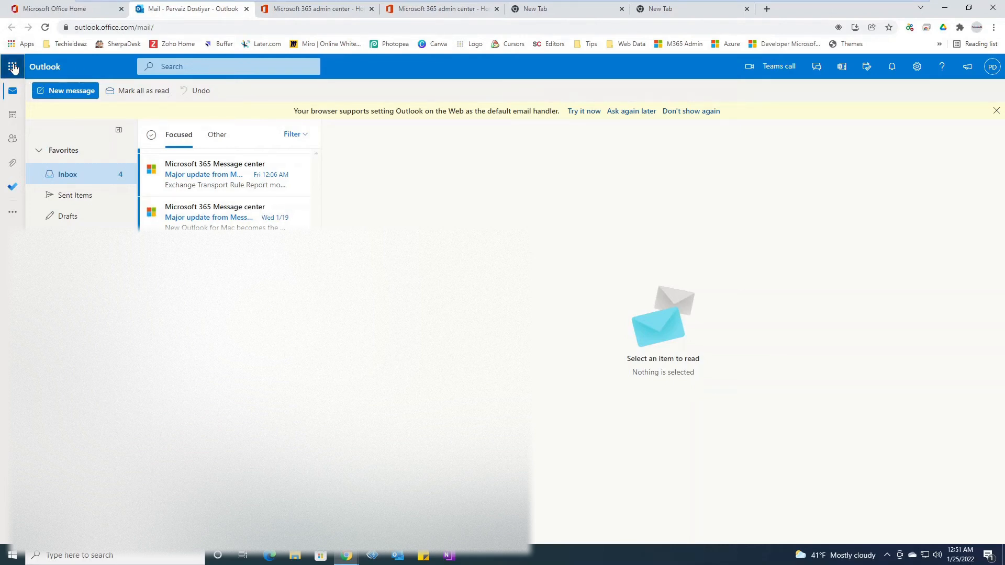
click(12, 66)
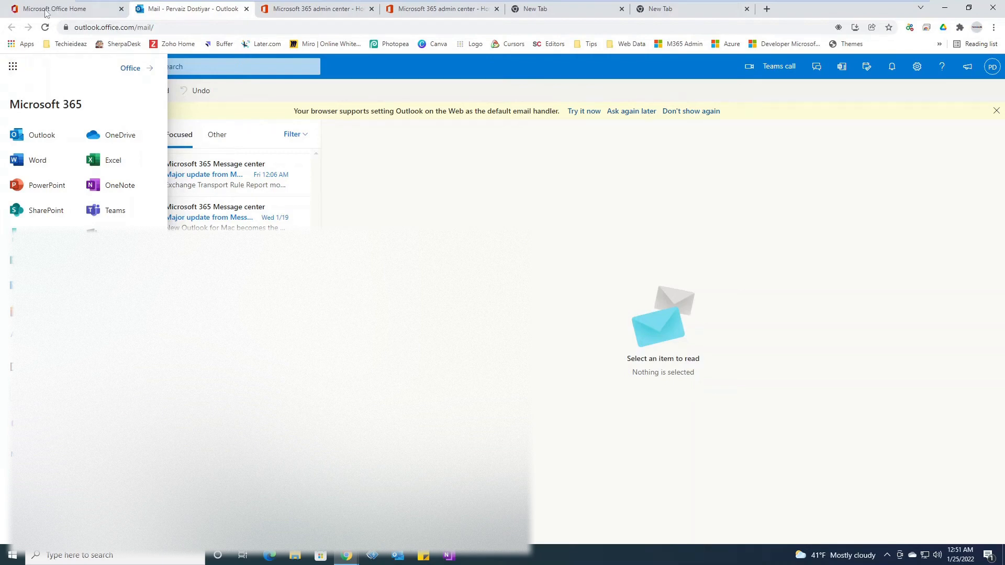
click(57, 8)
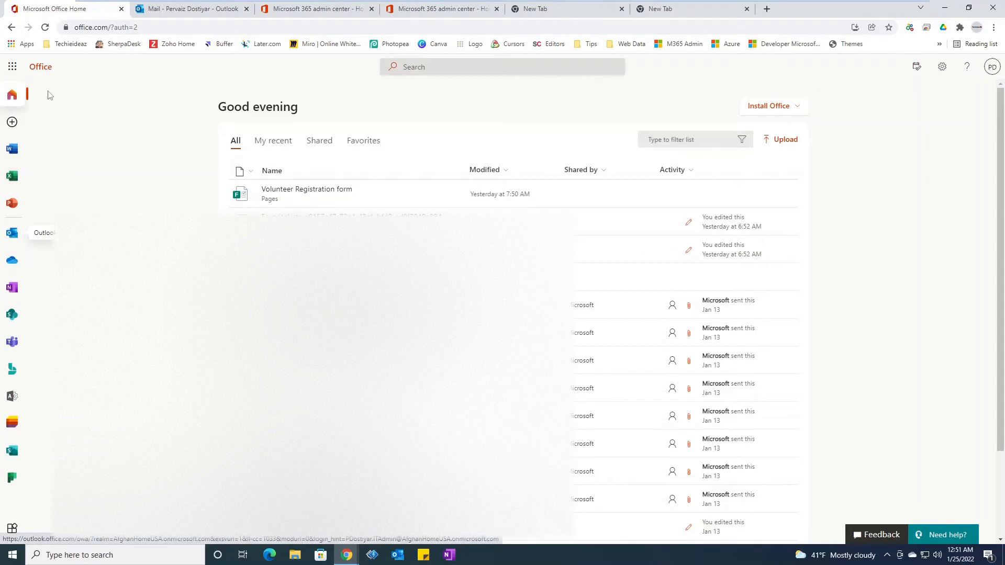
mouse_move(11, 67)
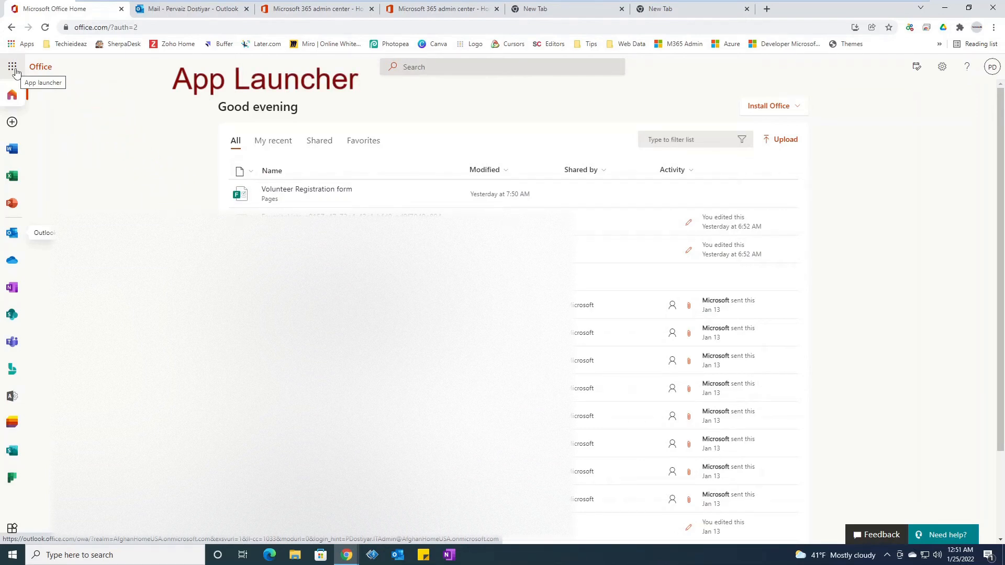
Show the Microsoft 365 app launcher on the home page, then close it.
click(11, 67)
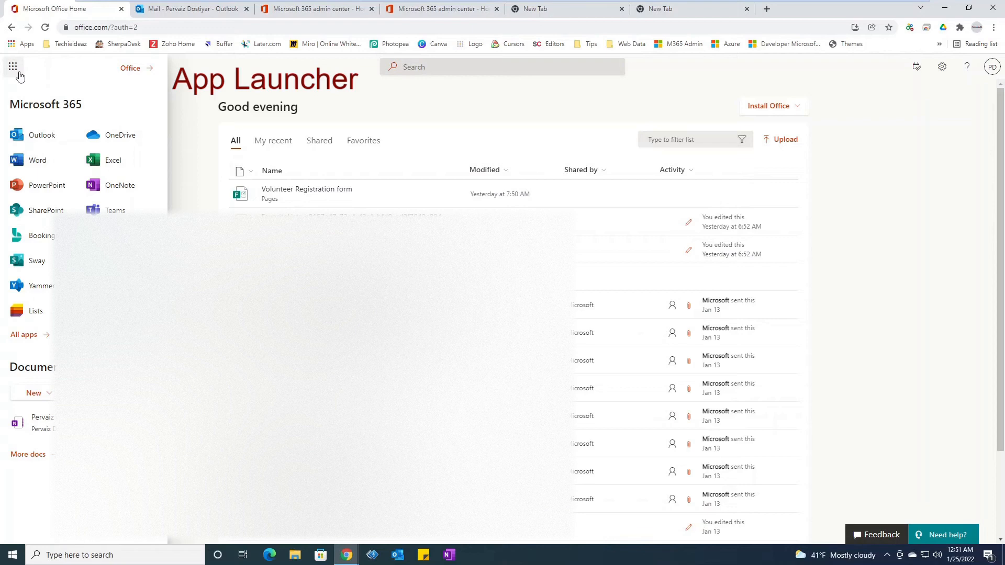
mouse_move(13, 66)
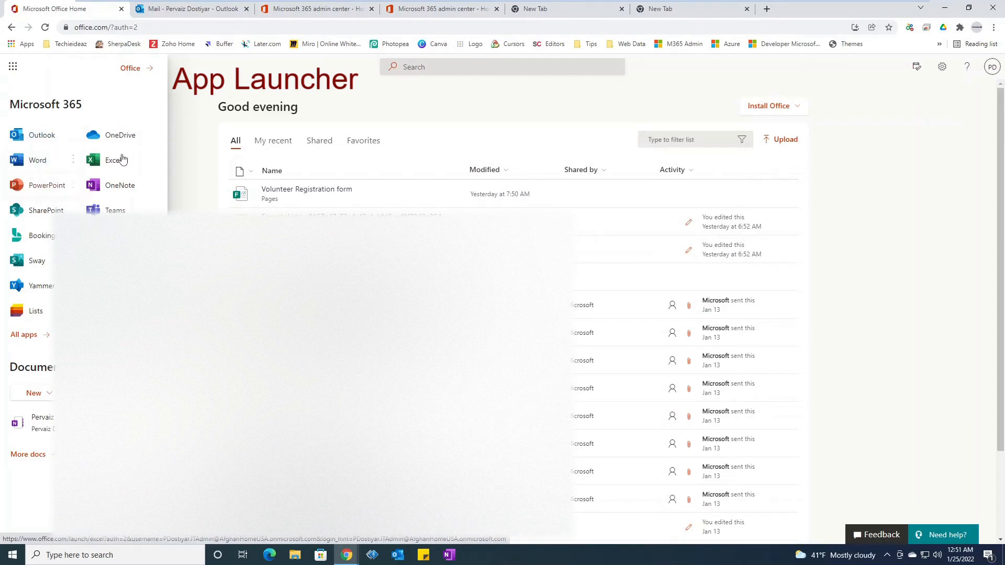
mouse_move(146, 148)
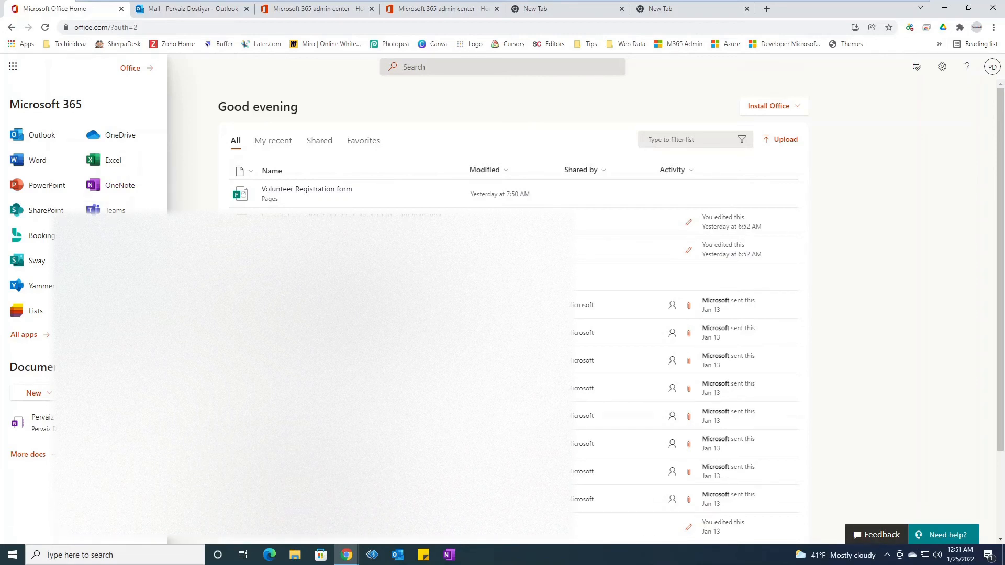
mouse_move(202, 82)
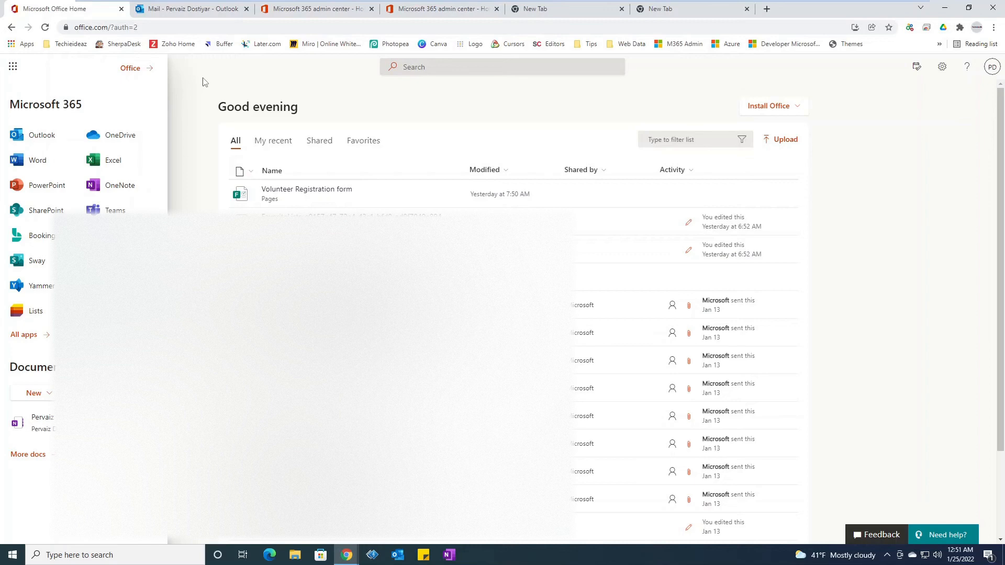
click(11, 65)
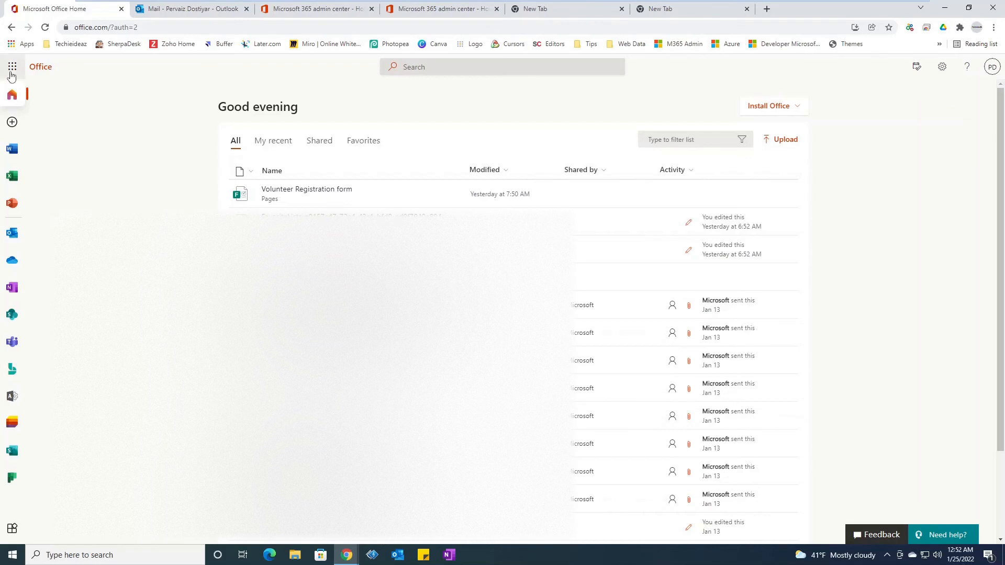
mouse_move(12, 67)
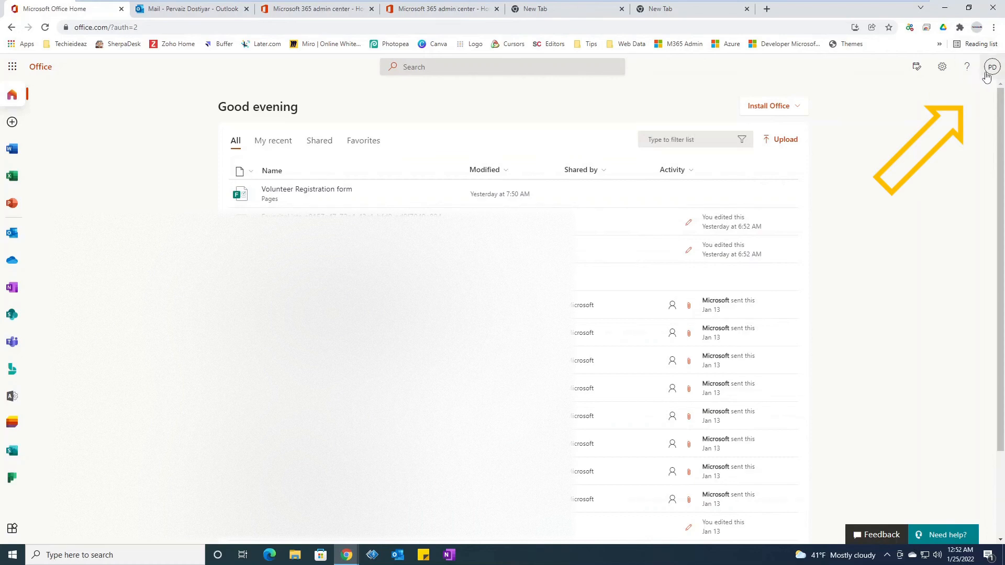
mouse_move(991, 66)
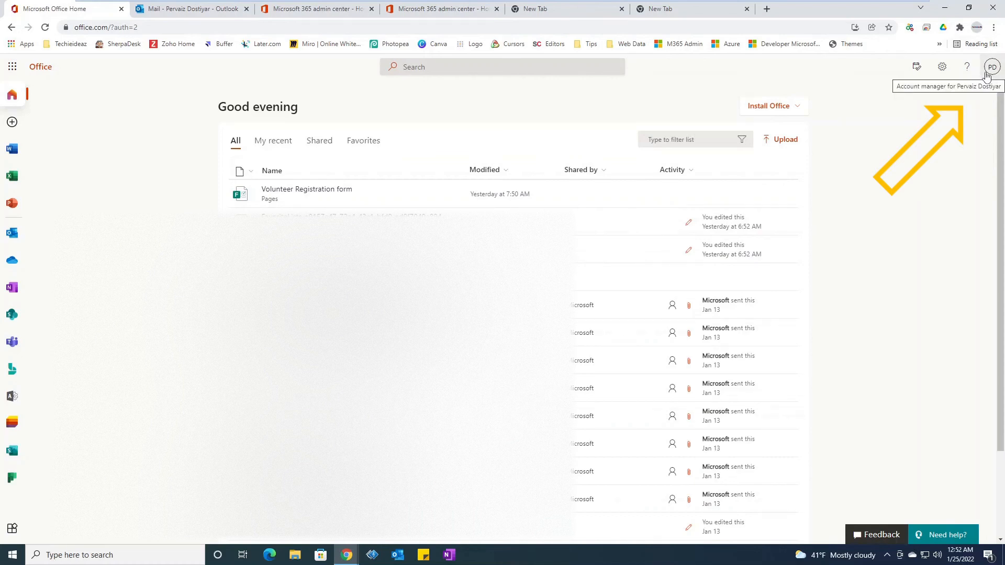
Open the profile menu in the top-right corner showing Sign out.
click(991, 66)
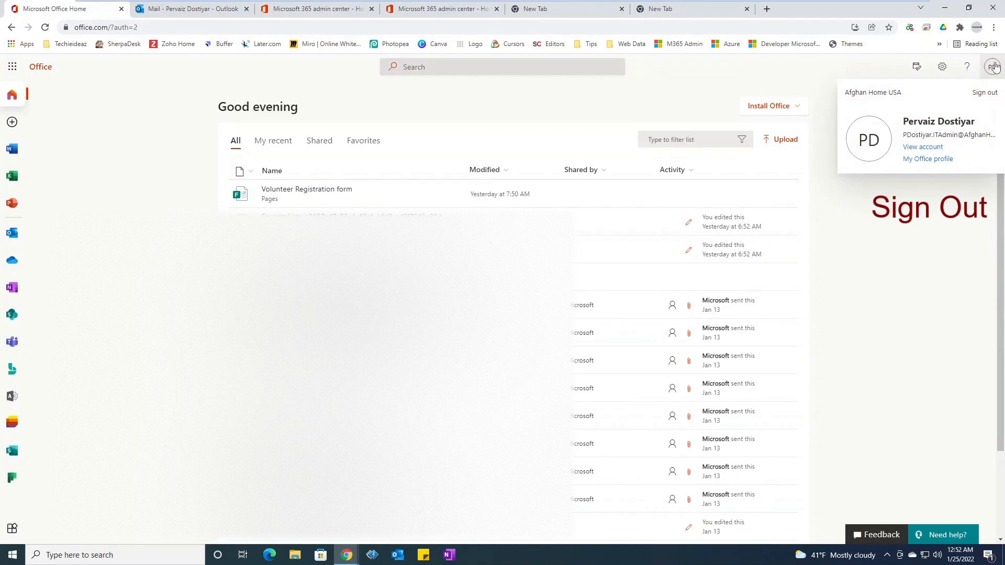
mouse_move(992, 67)
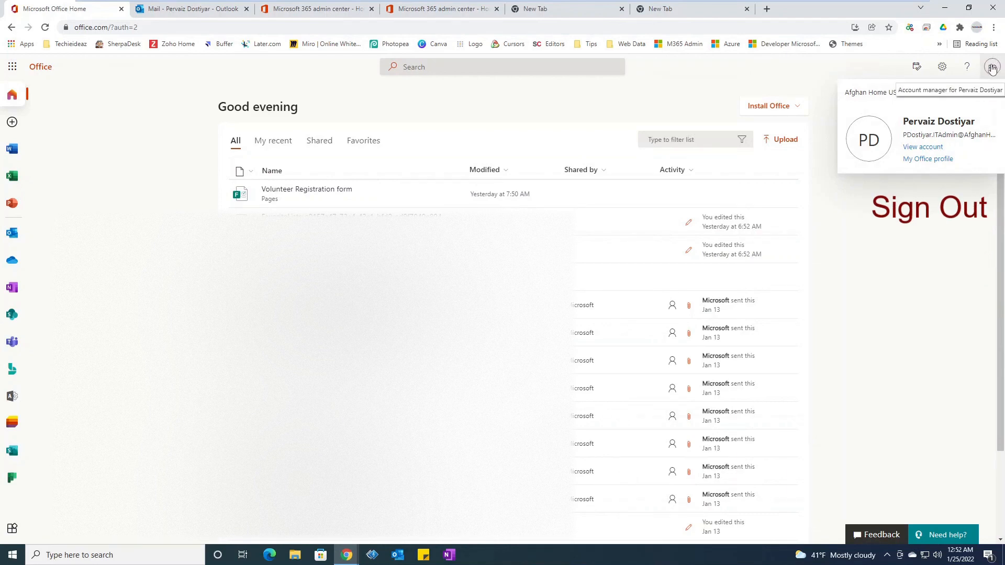